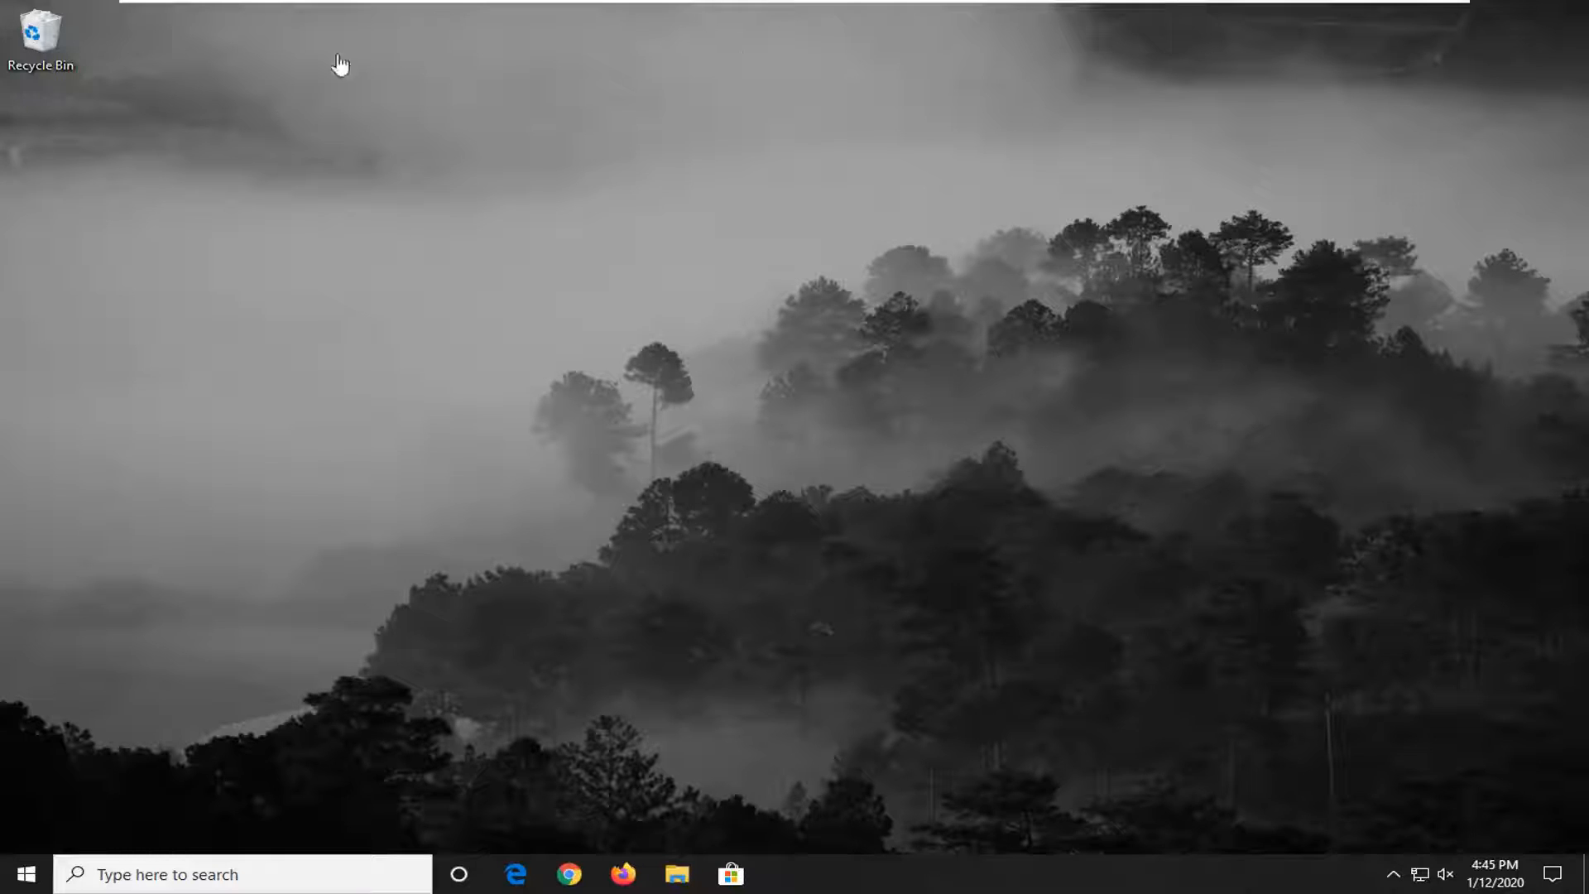
{"action": "mouse_move", "coordinate": [727, 413]}
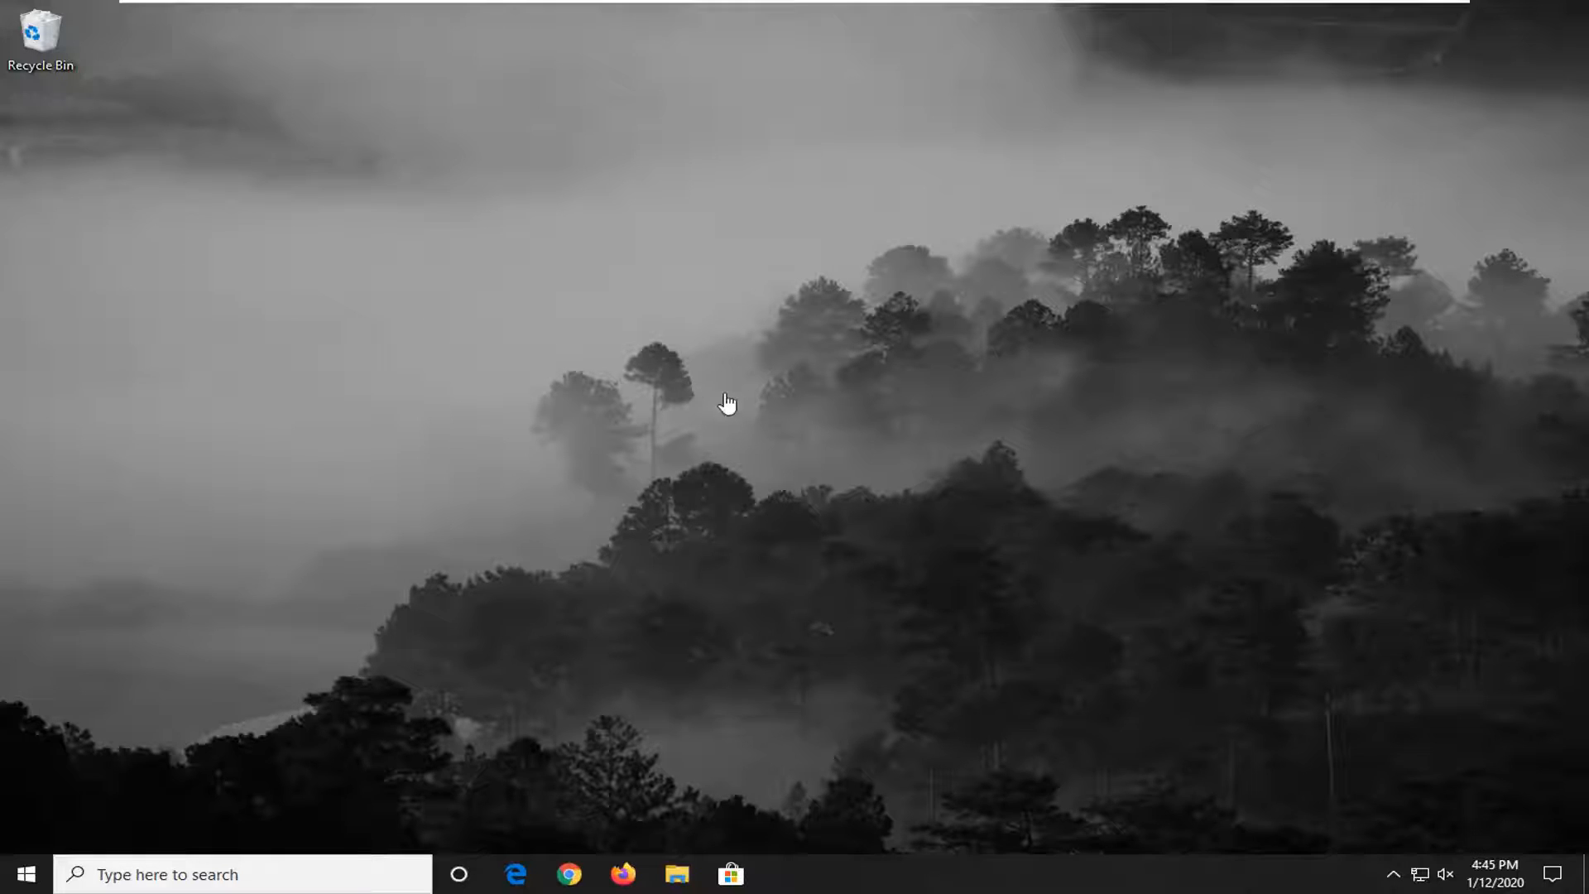
{"action": "mouse_move", "coordinate": [746, 385]}
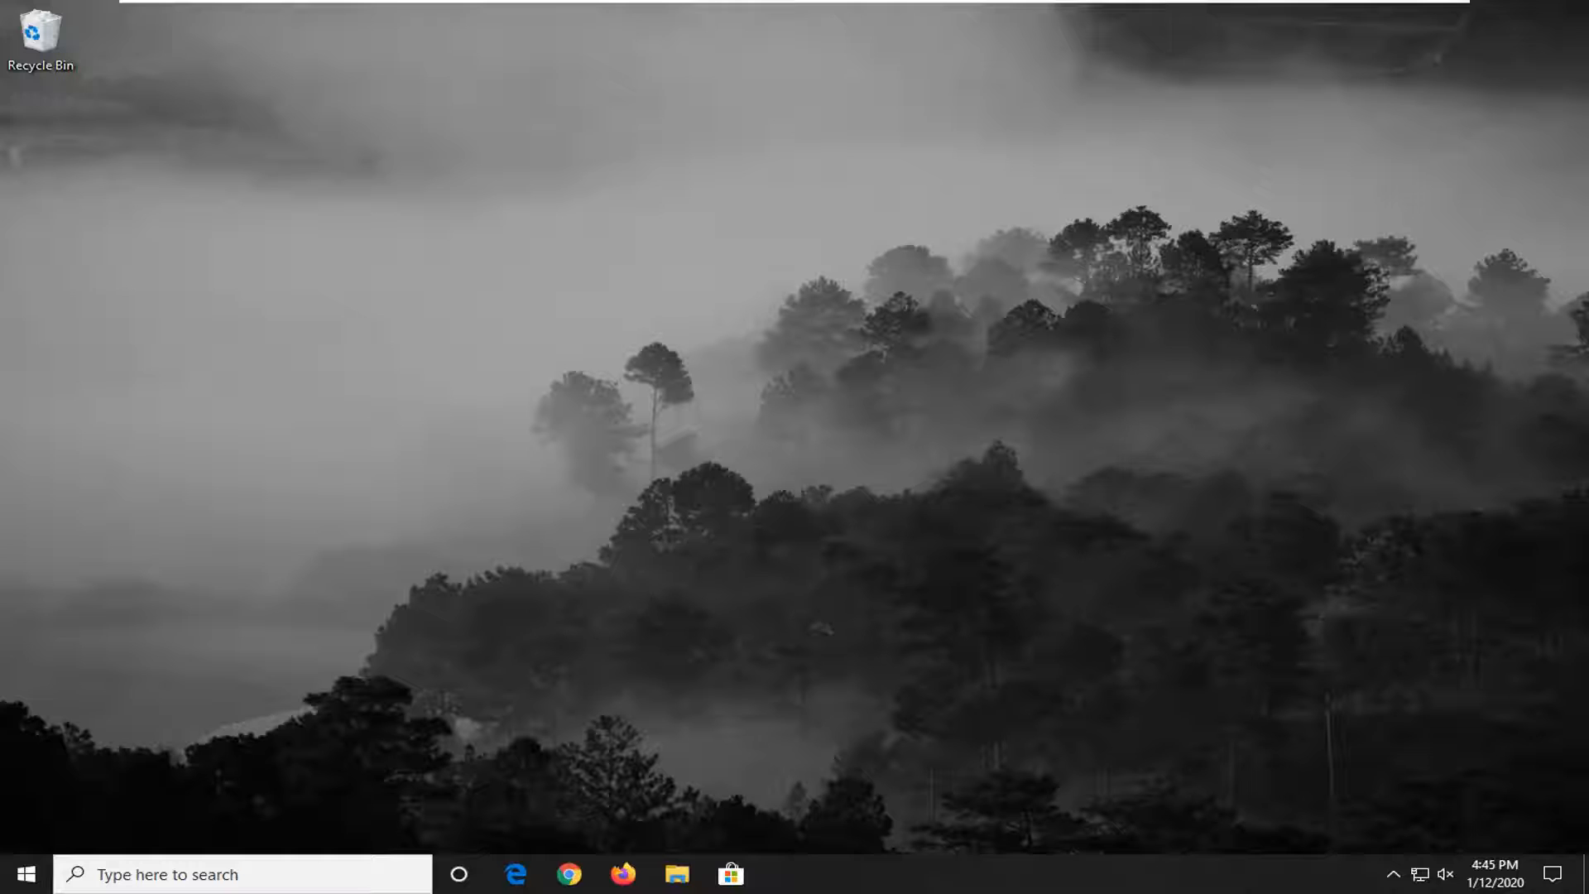
- Search 'mouse' from the taskbar and open the Mouse settings result
{"action": "left_click", "coordinate": [27, 874]}
{"action": "type", "text": "mouse"}
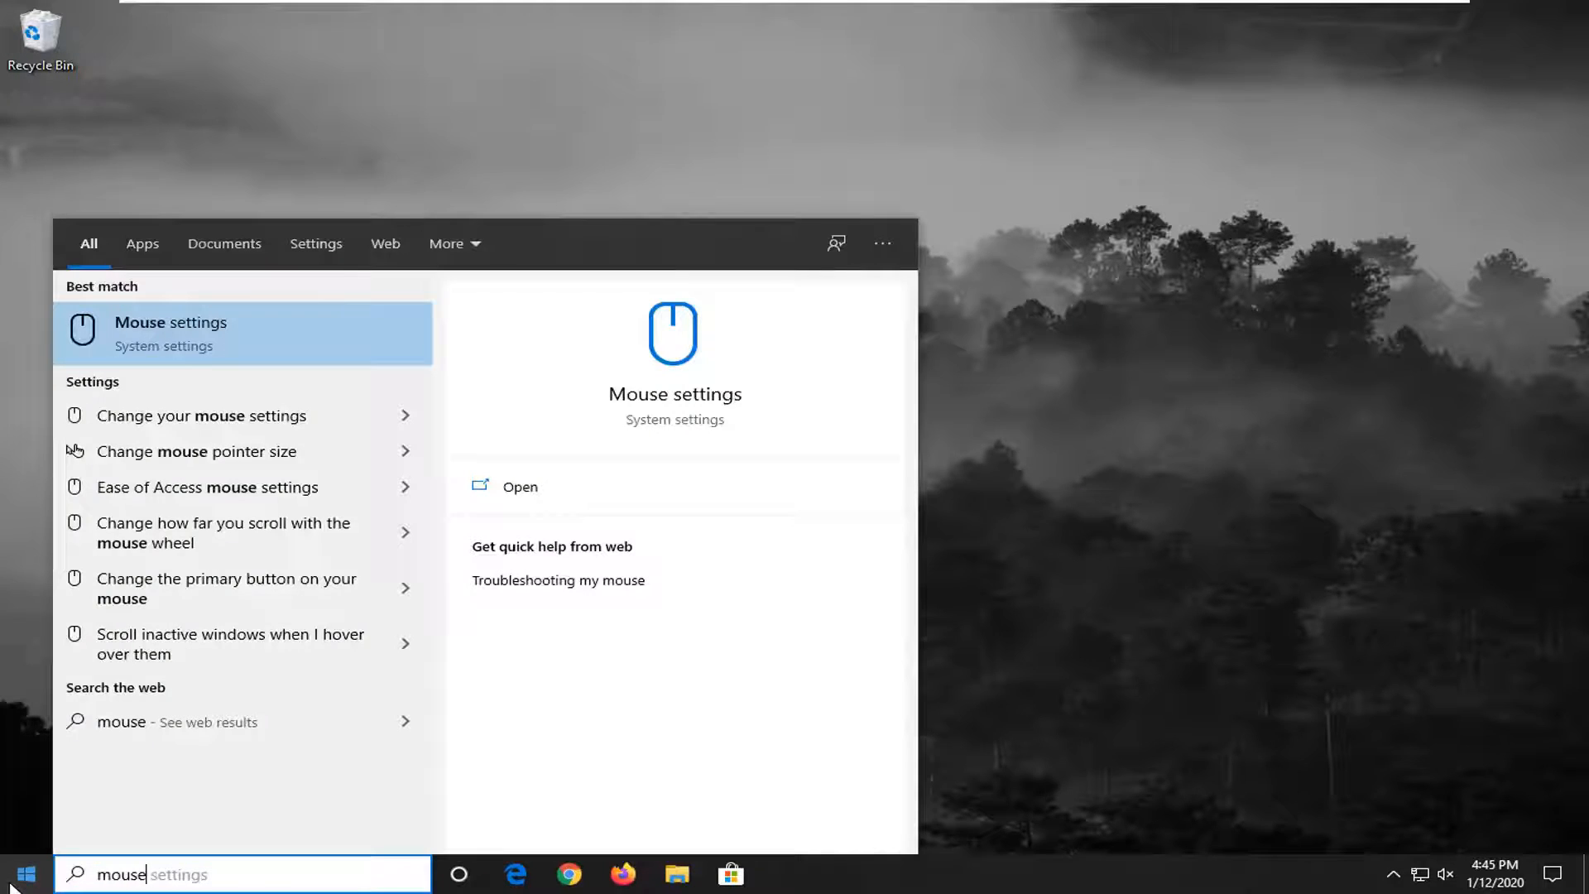
{"action": "mouse_move", "coordinate": [167, 344]}
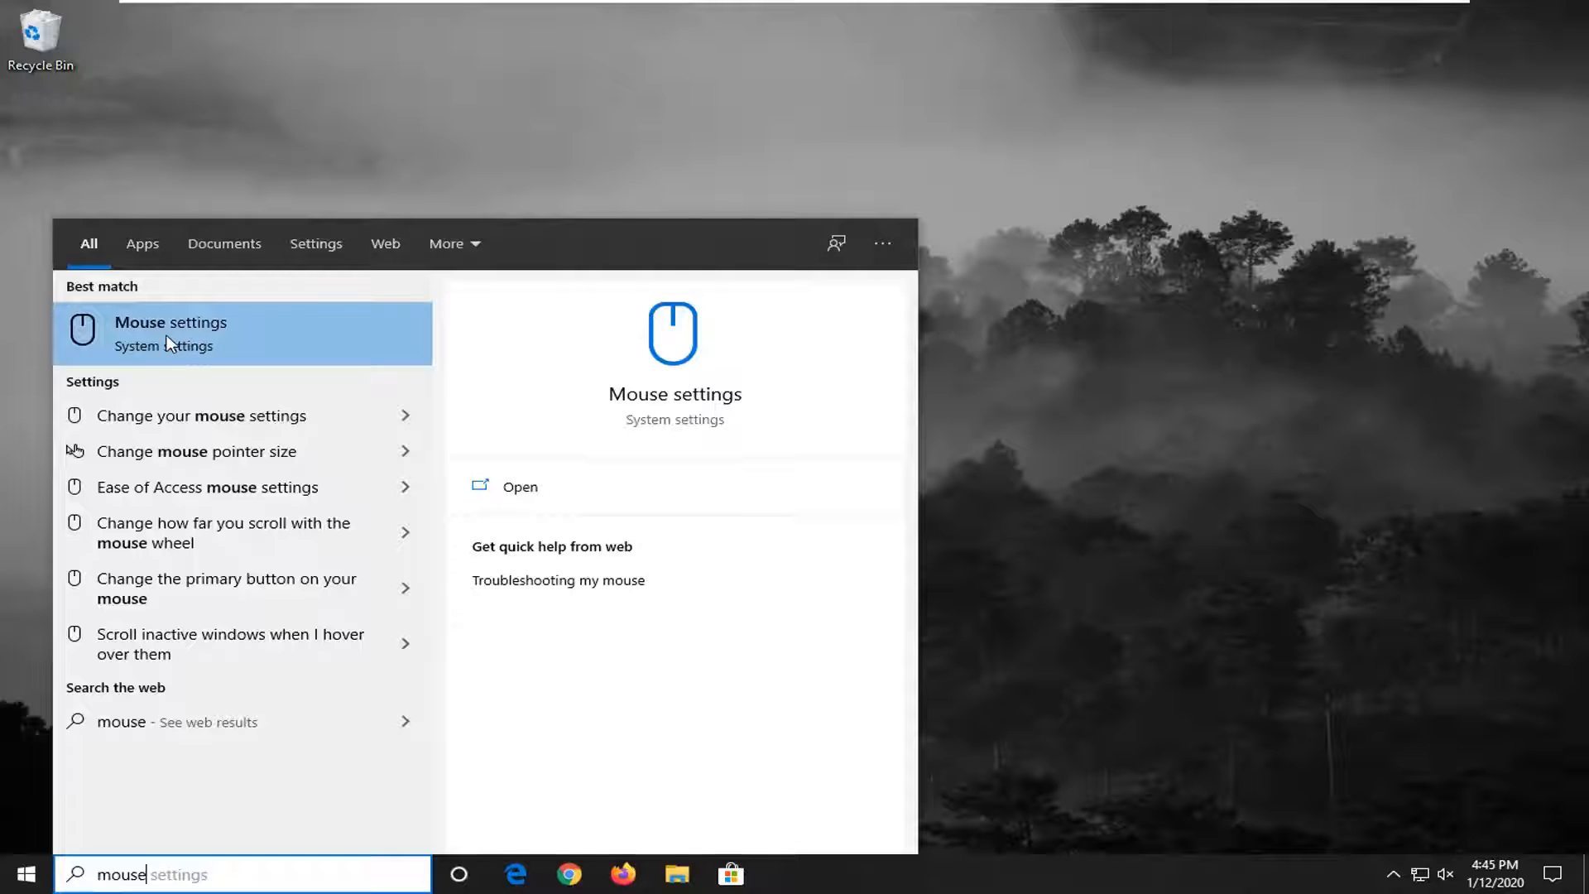
{"action": "left_click", "coordinate": [170, 333]}
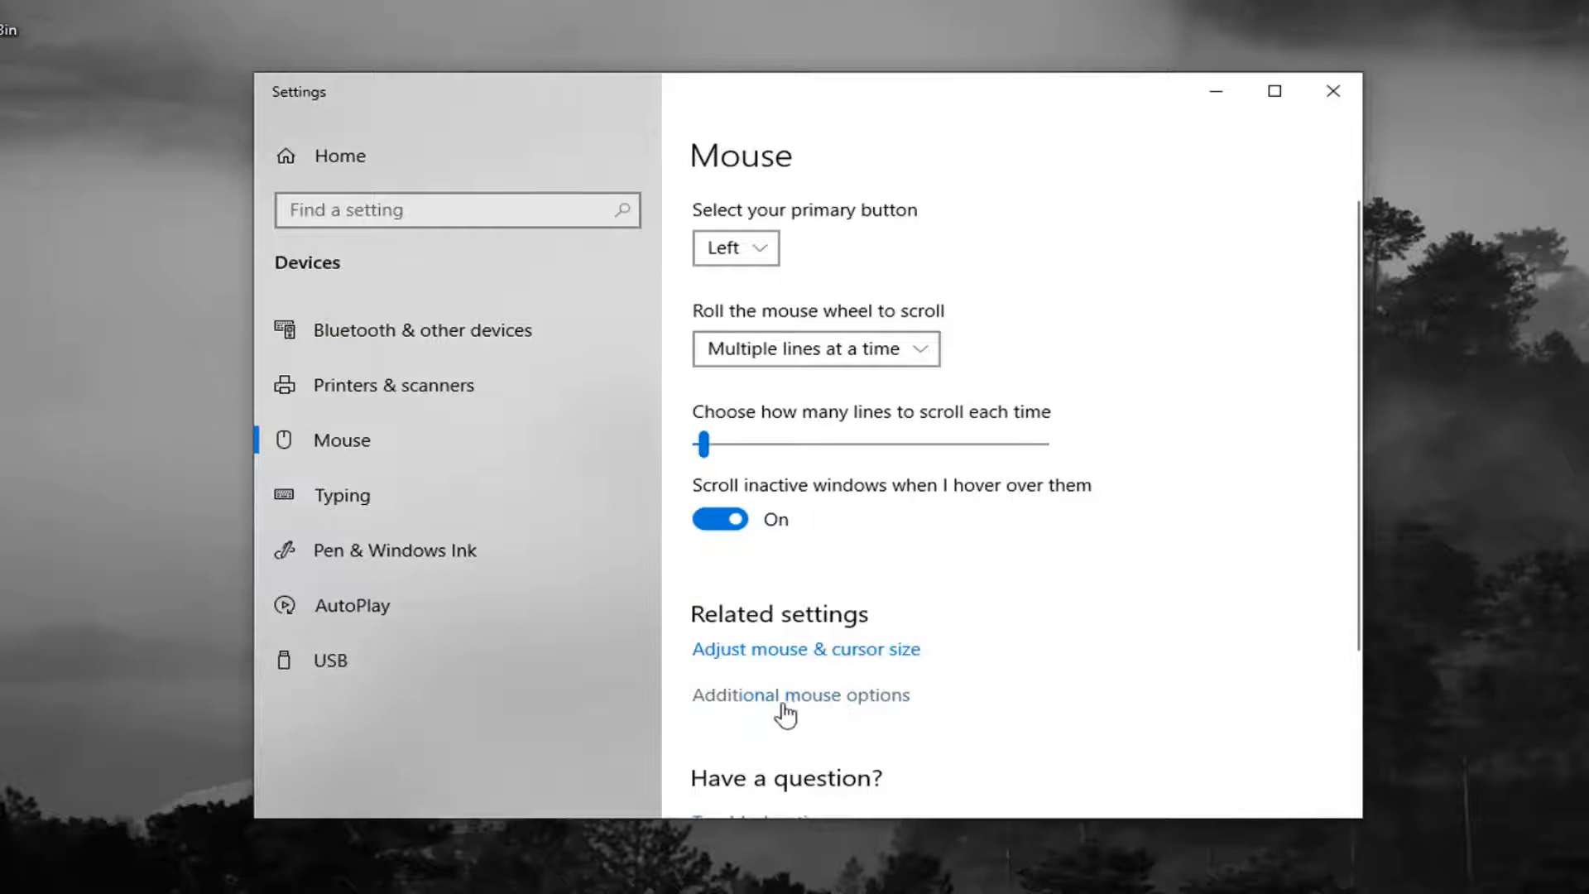
- Open the classic Mouse Properties dialog through the Additional mouse options link
{"action": "left_click", "coordinate": [801, 695]}
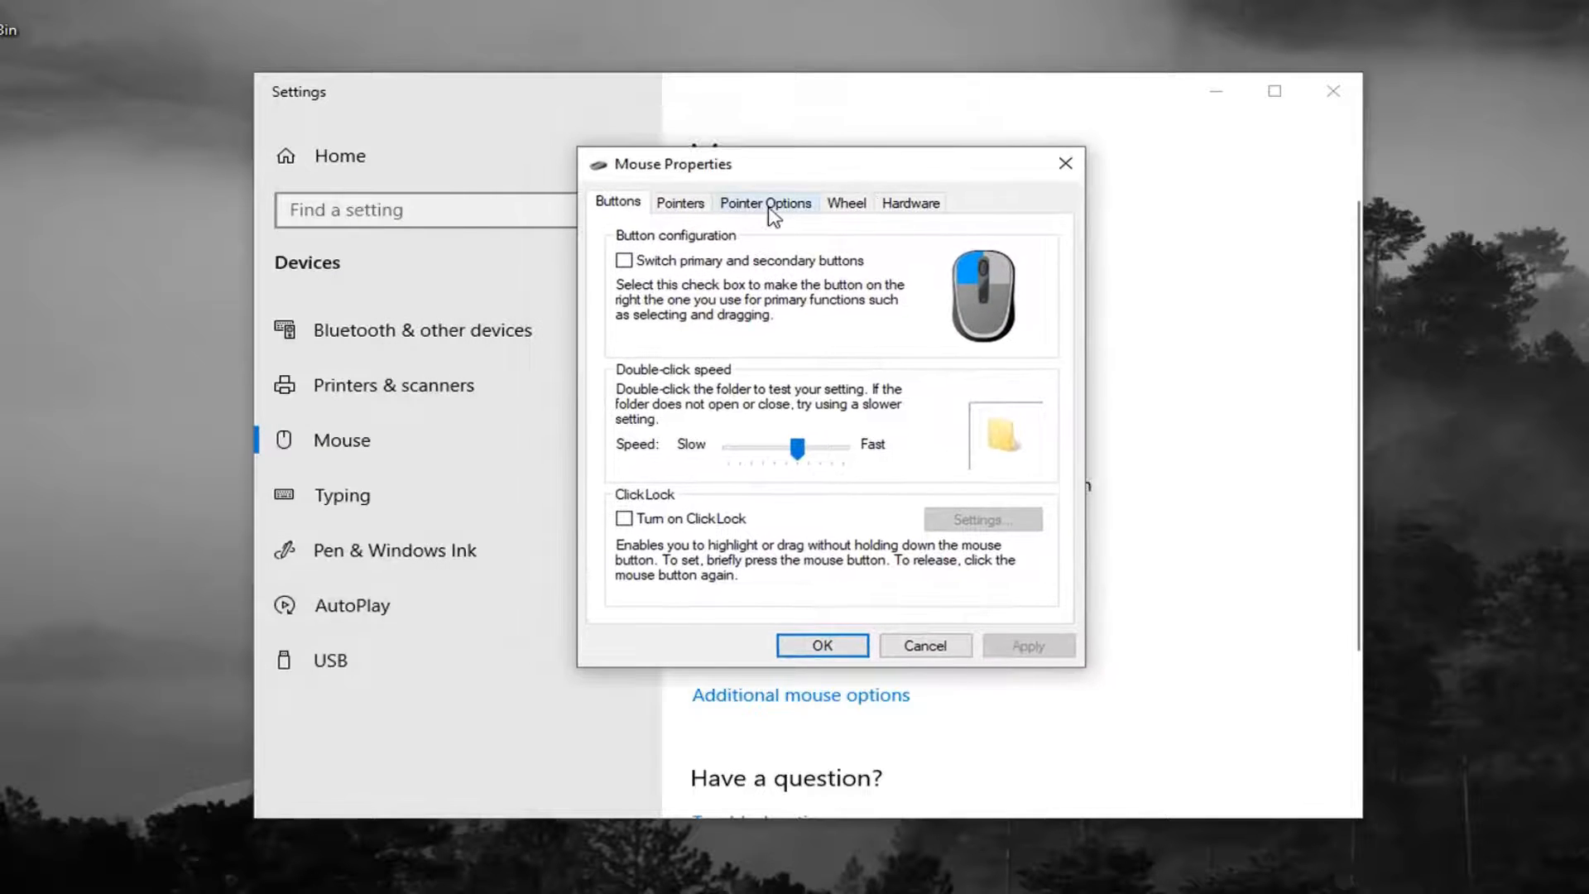
- On Pointer Options, enable Display pointer trails with the trail length slider at Long
{"action": "left_click", "coordinate": [766, 203]}
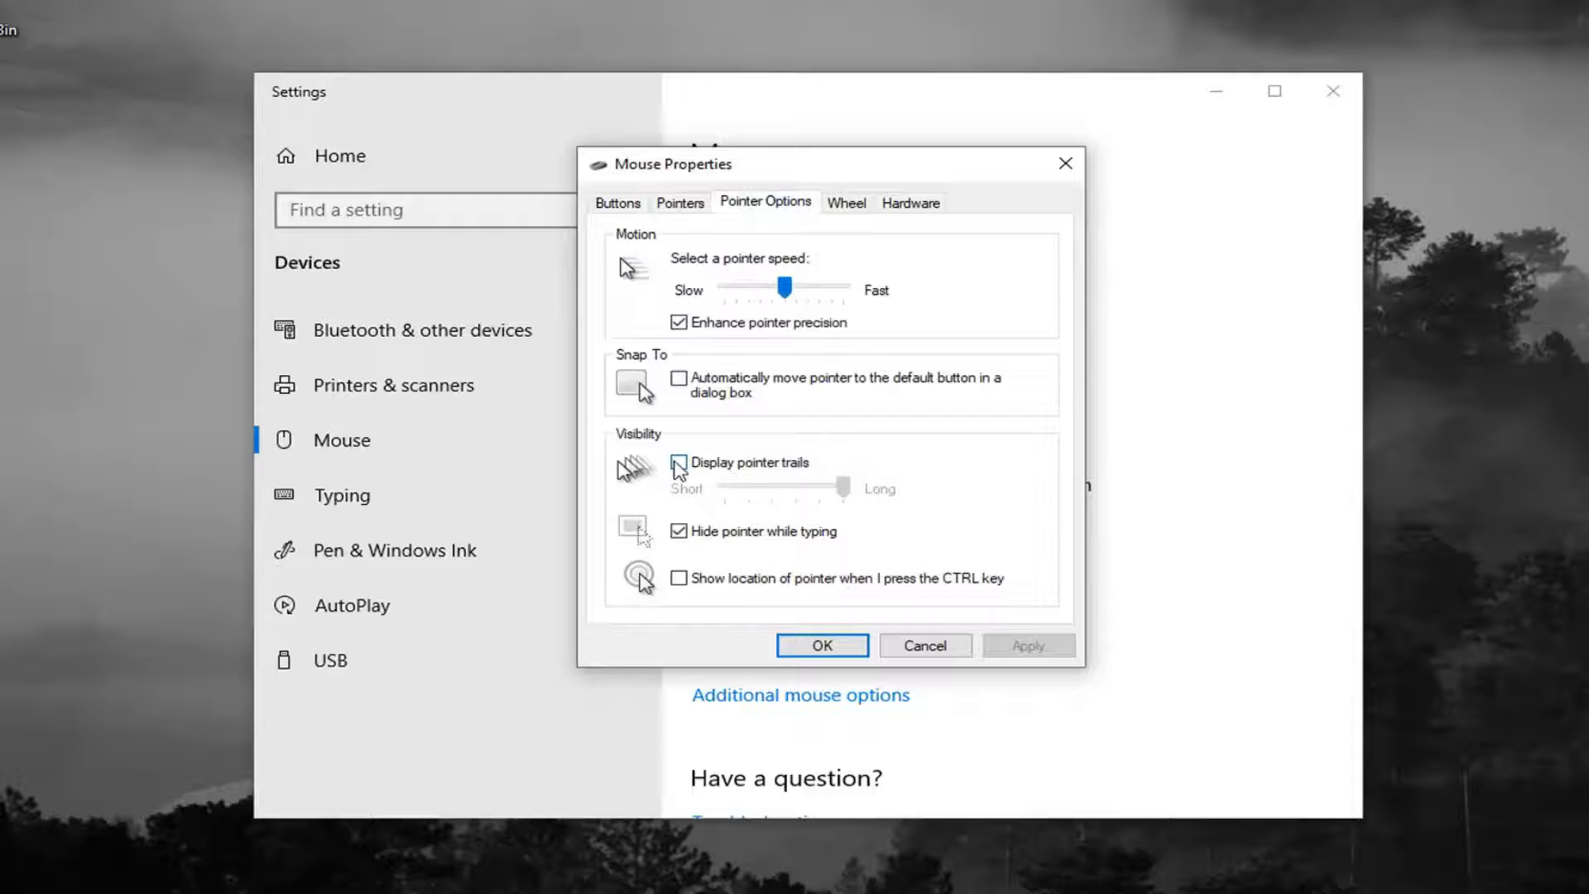
{"action": "left_click", "coordinate": [679, 463]}
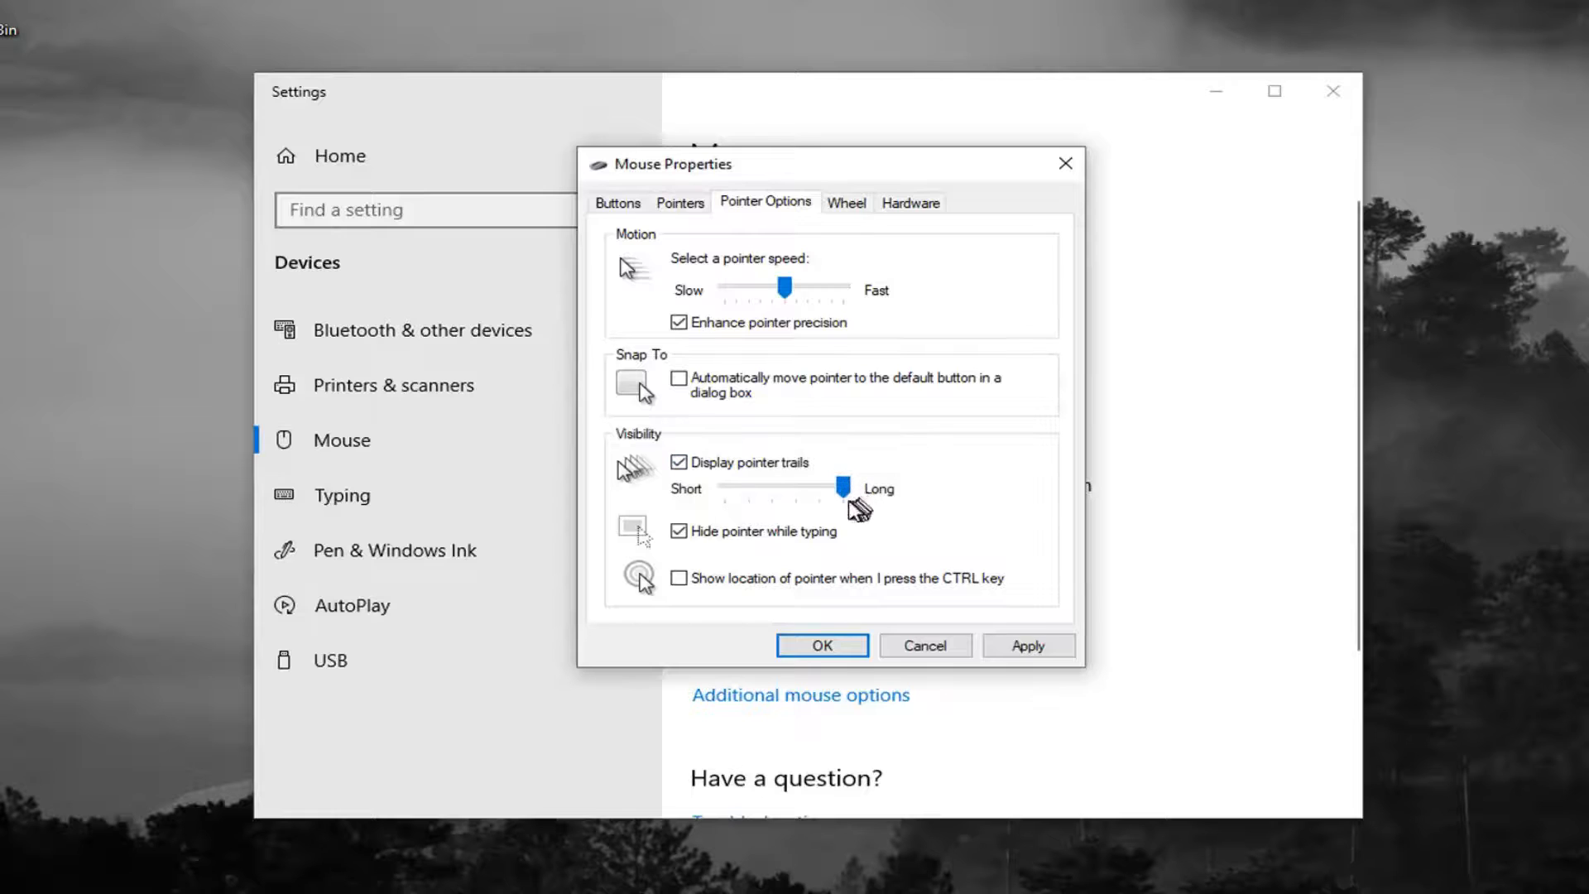
{"action": "left_click_drag", "start_coordinate": [847, 488], "coordinate": [725, 489]}
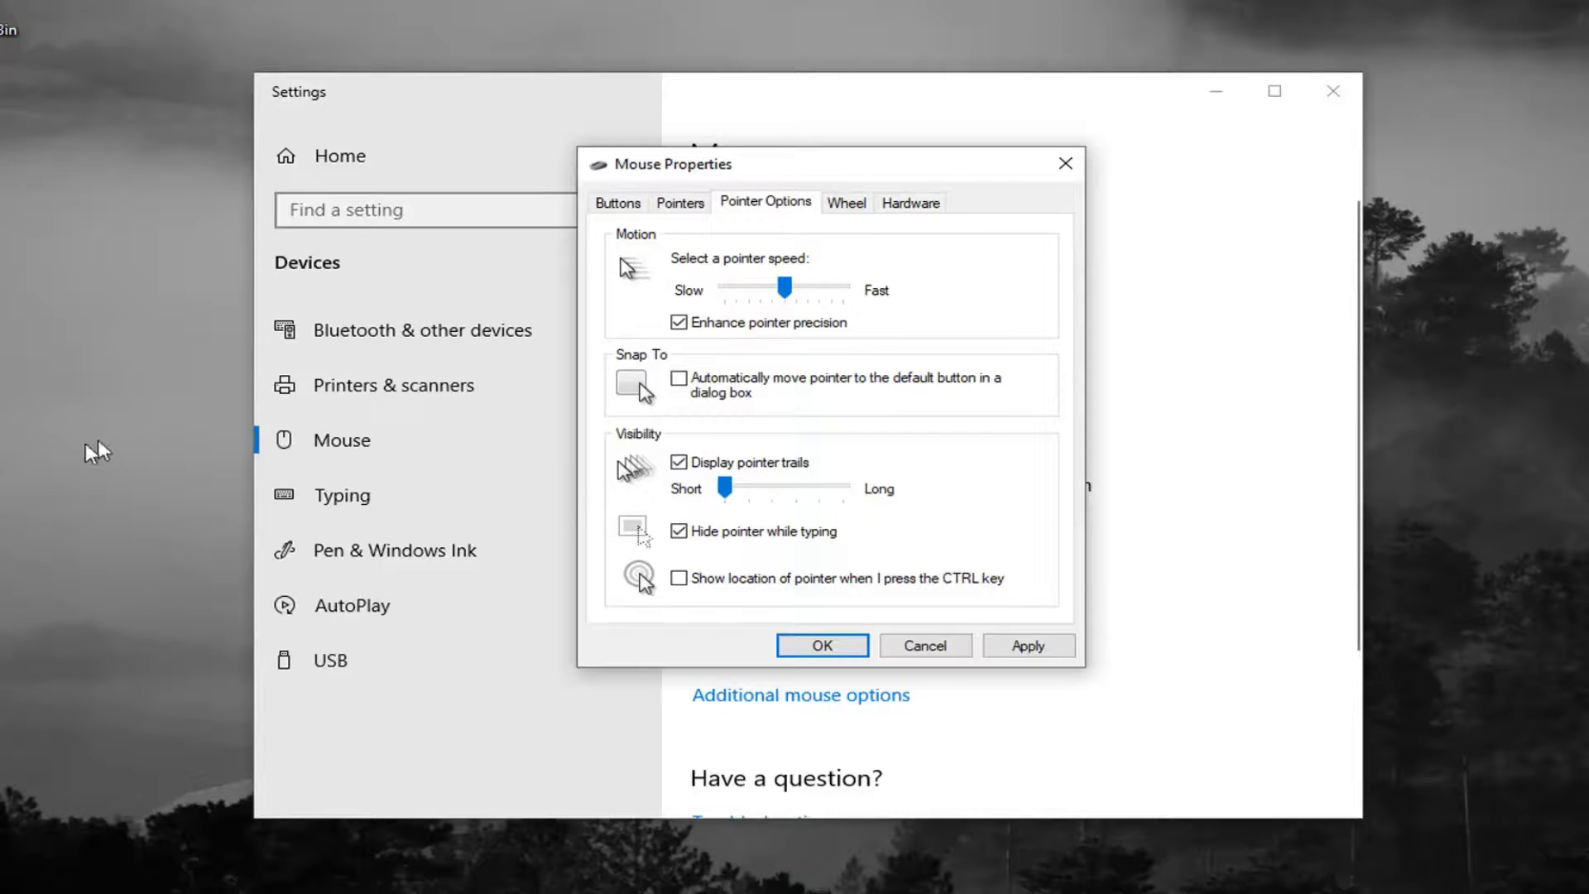
{"action": "left_click_drag", "start_coordinate": [724, 488], "coordinate": [769, 492]}
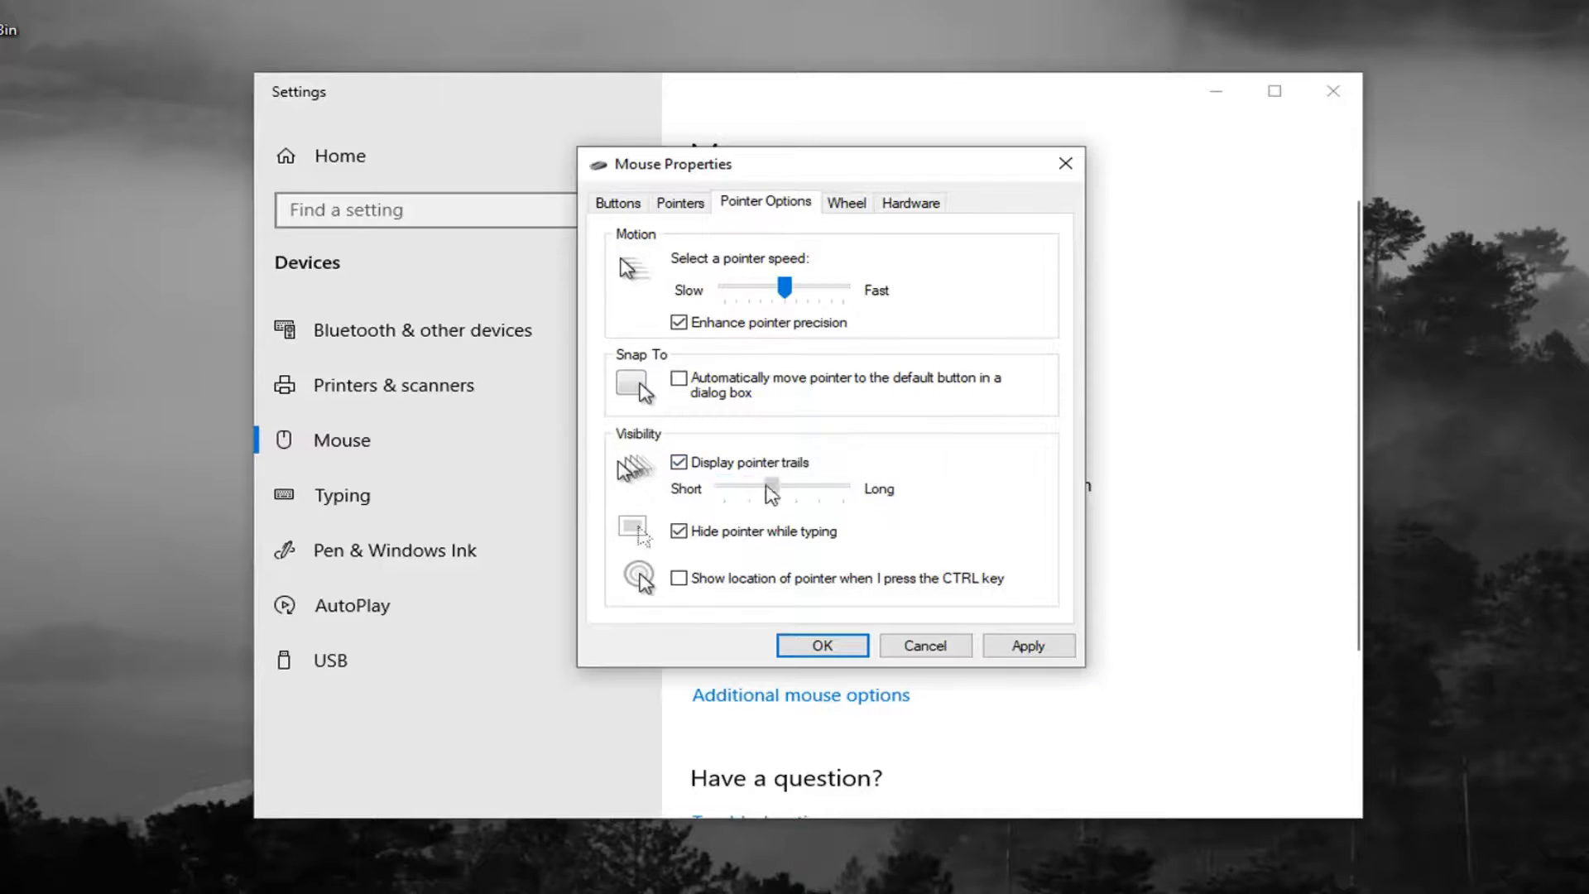
{"action": "left_click_drag", "start_coordinate": [769, 488], "coordinate": [846, 488]}
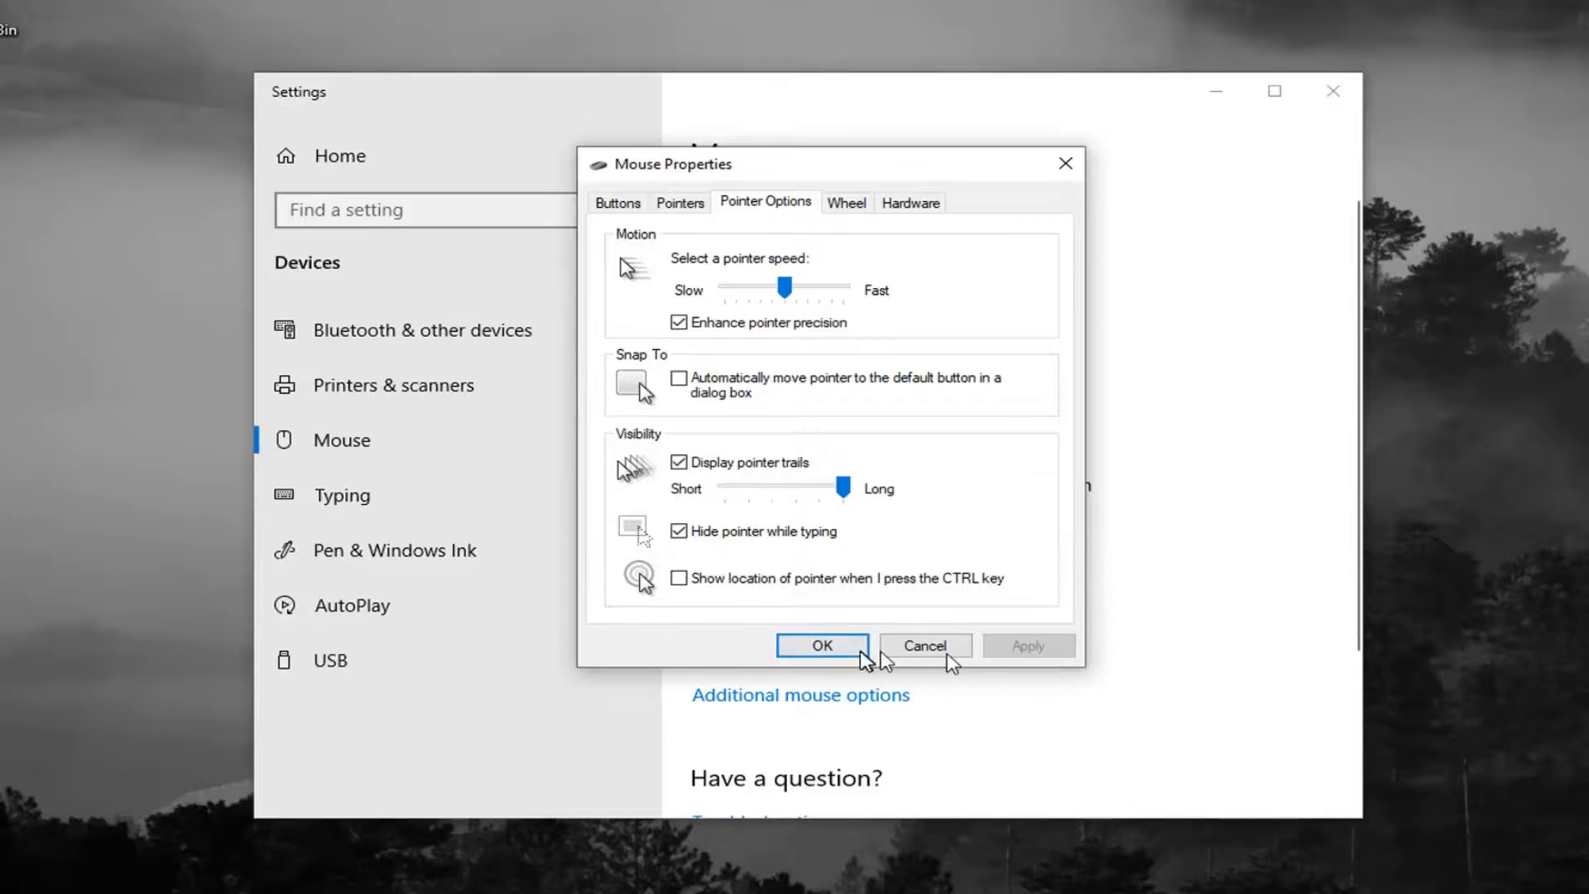
- Confirm Mouse Properties with OK and close the Mouse settings window
{"action": "left_click", "coordinate": [823, 645]}
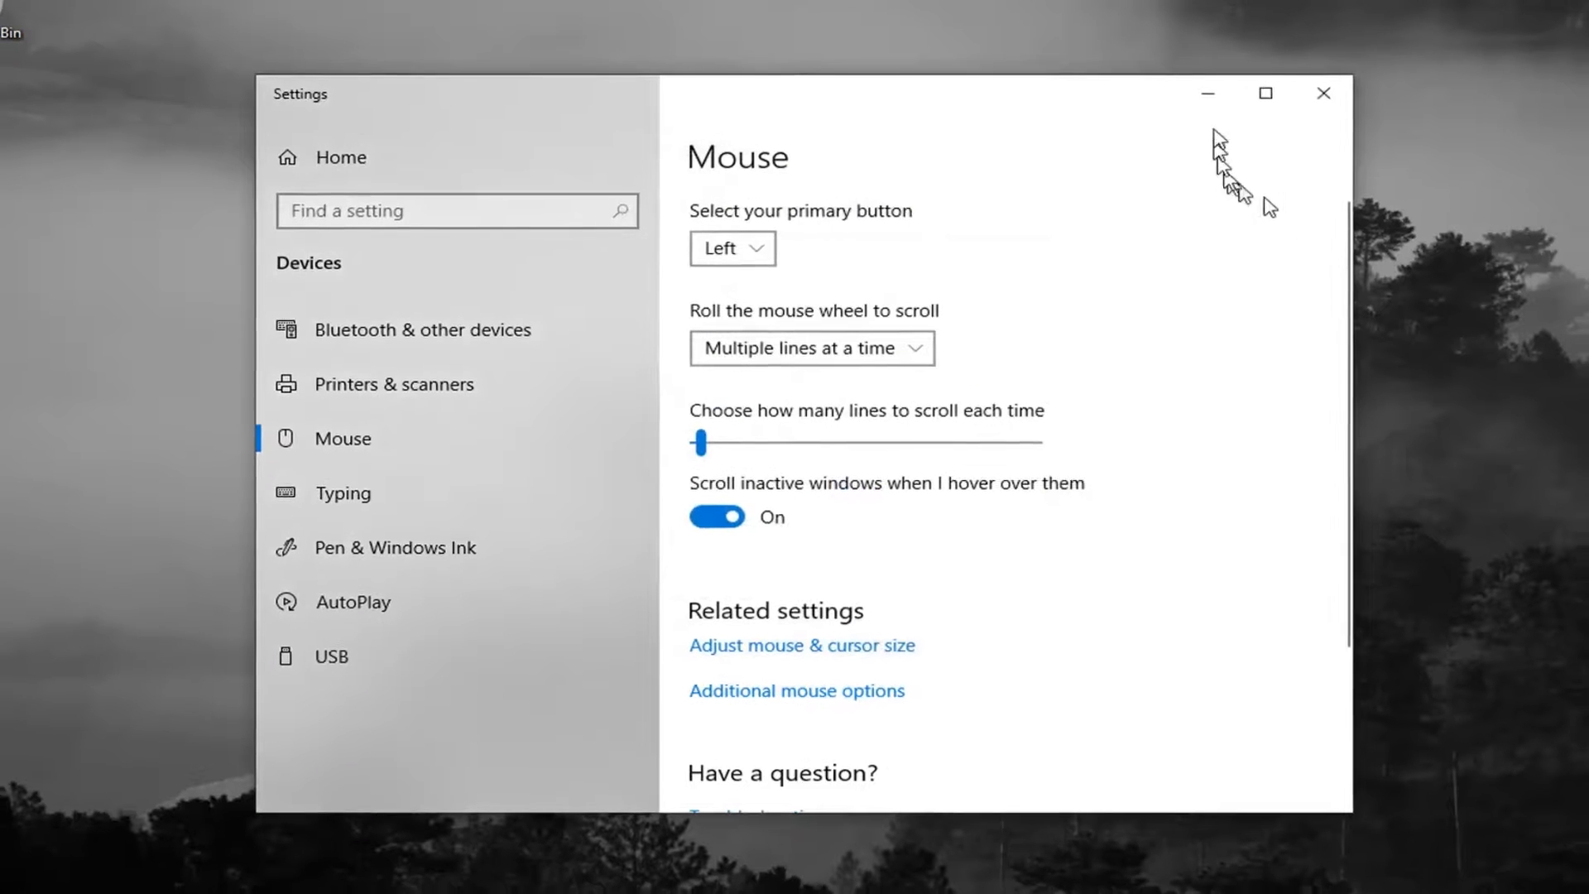
{"action": "left_click", "coordinate": [1324, 93]}
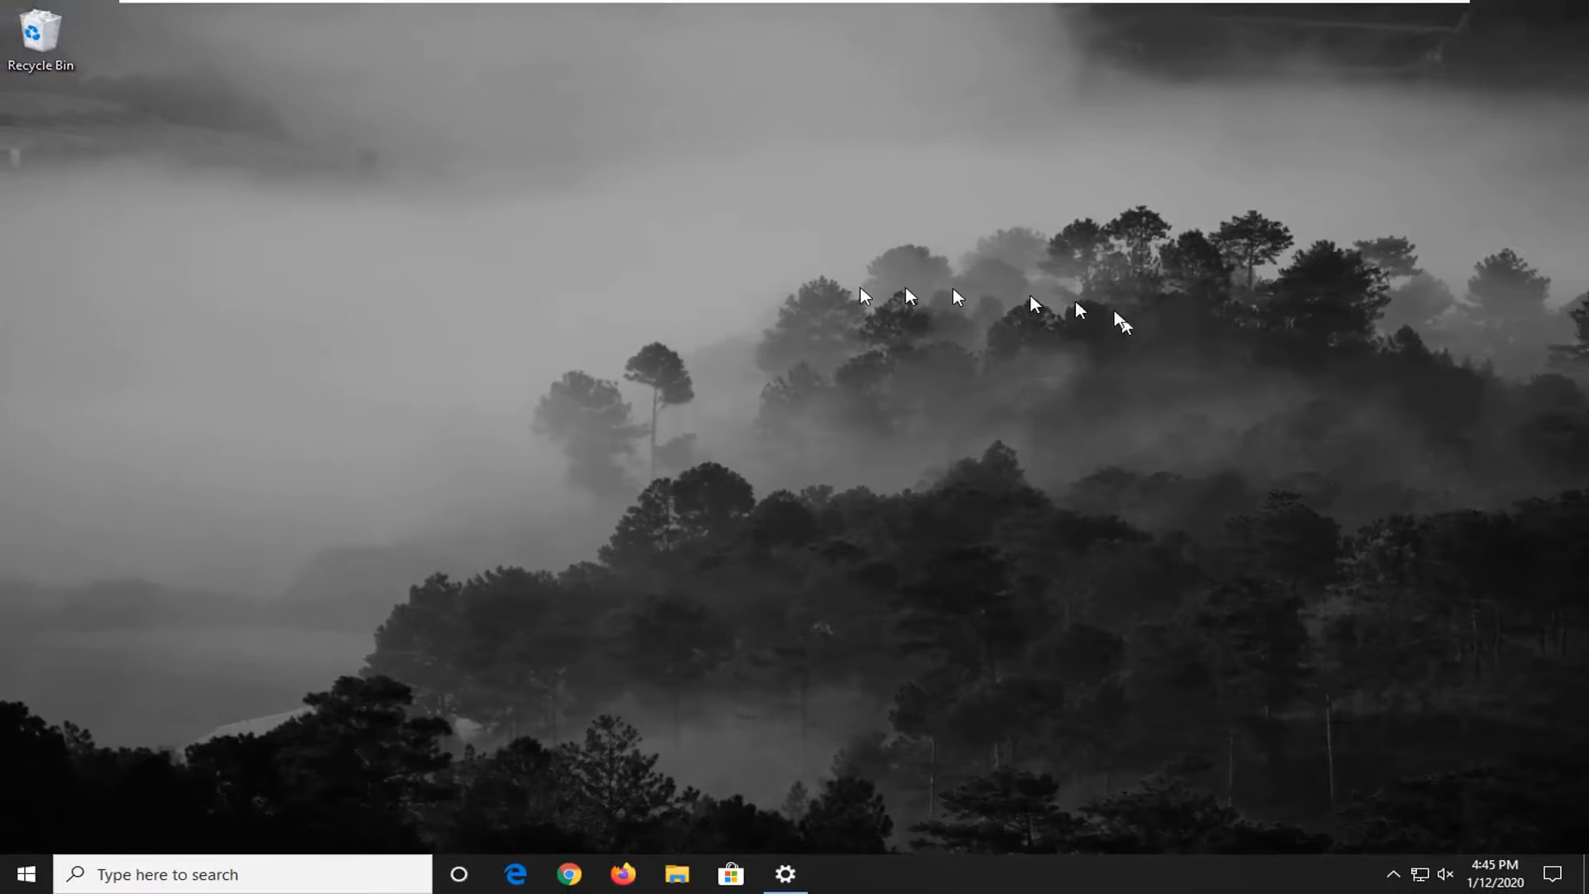
{"action": "mouse_move", "coordinate": [888, 330]}
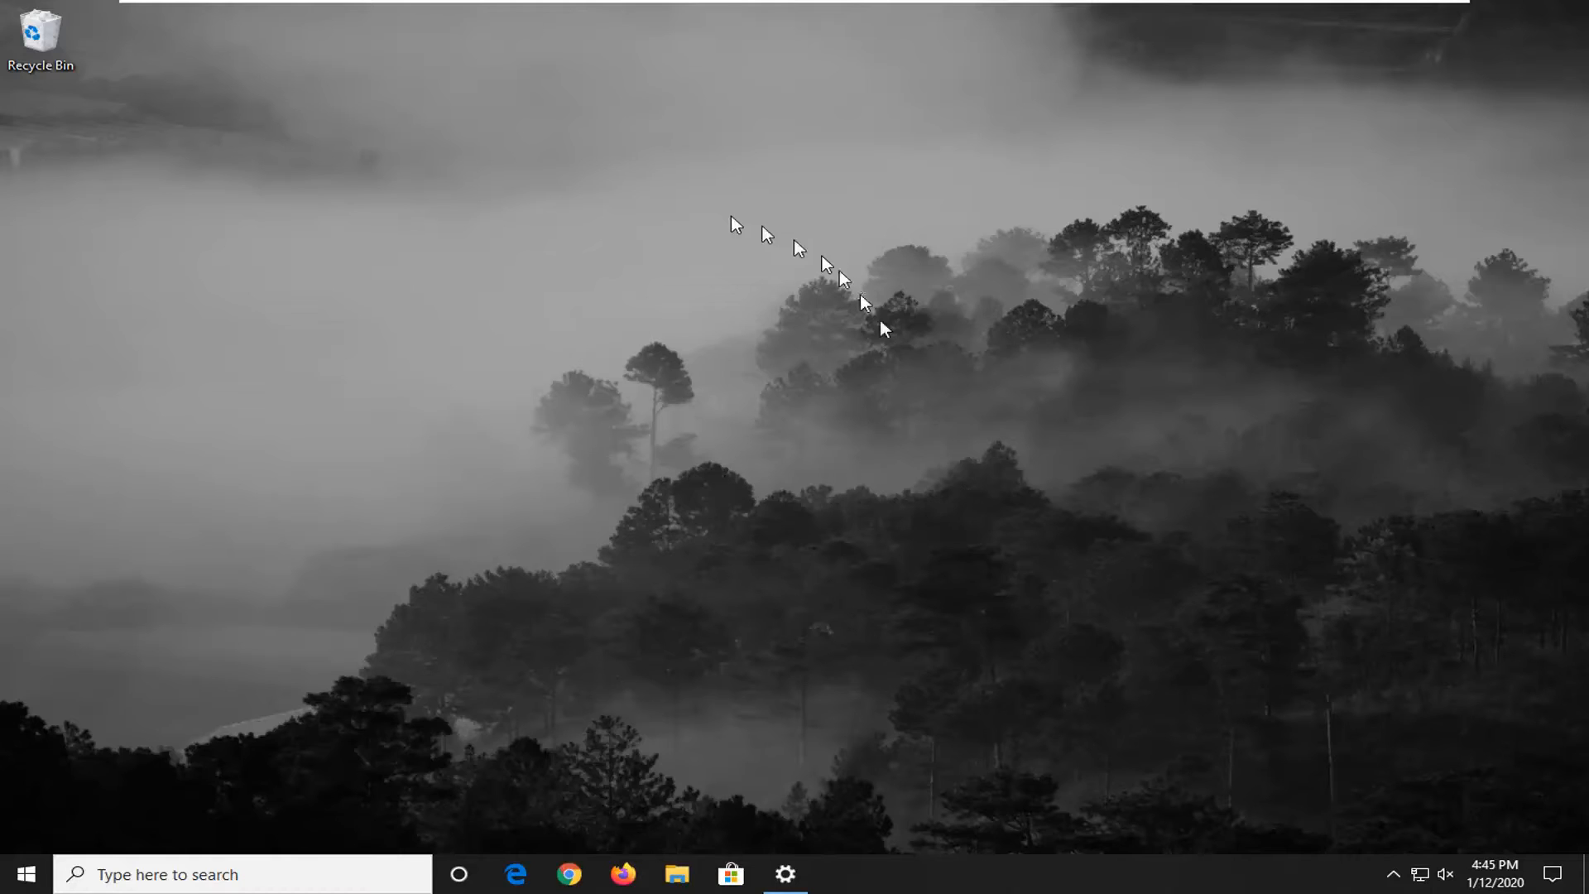
{"action": "mouse_move", "coordinate": [1367, 225]}
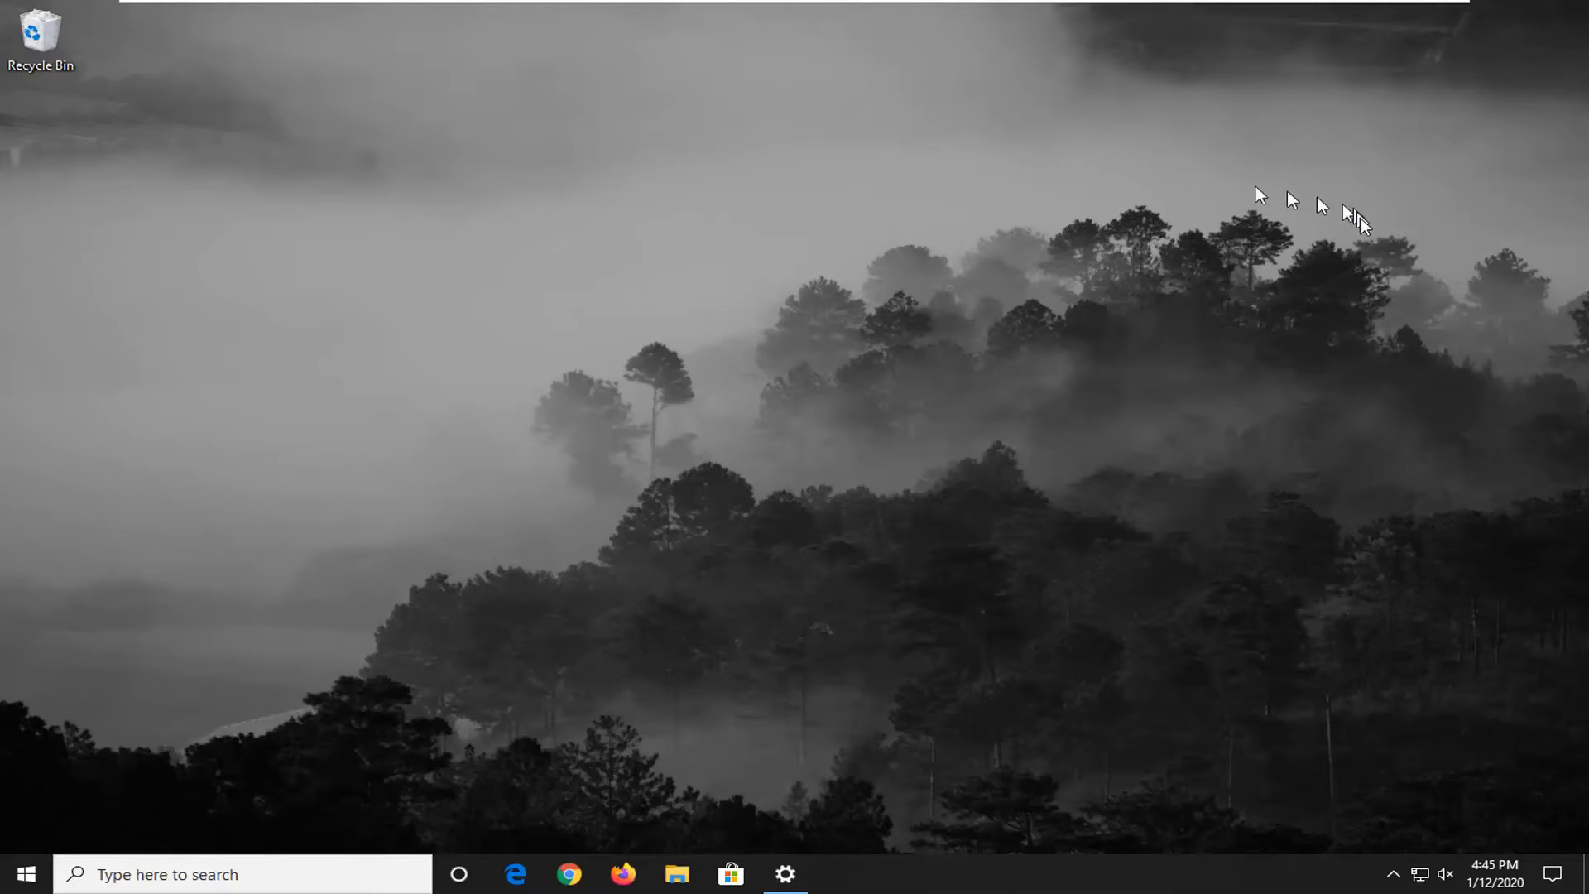